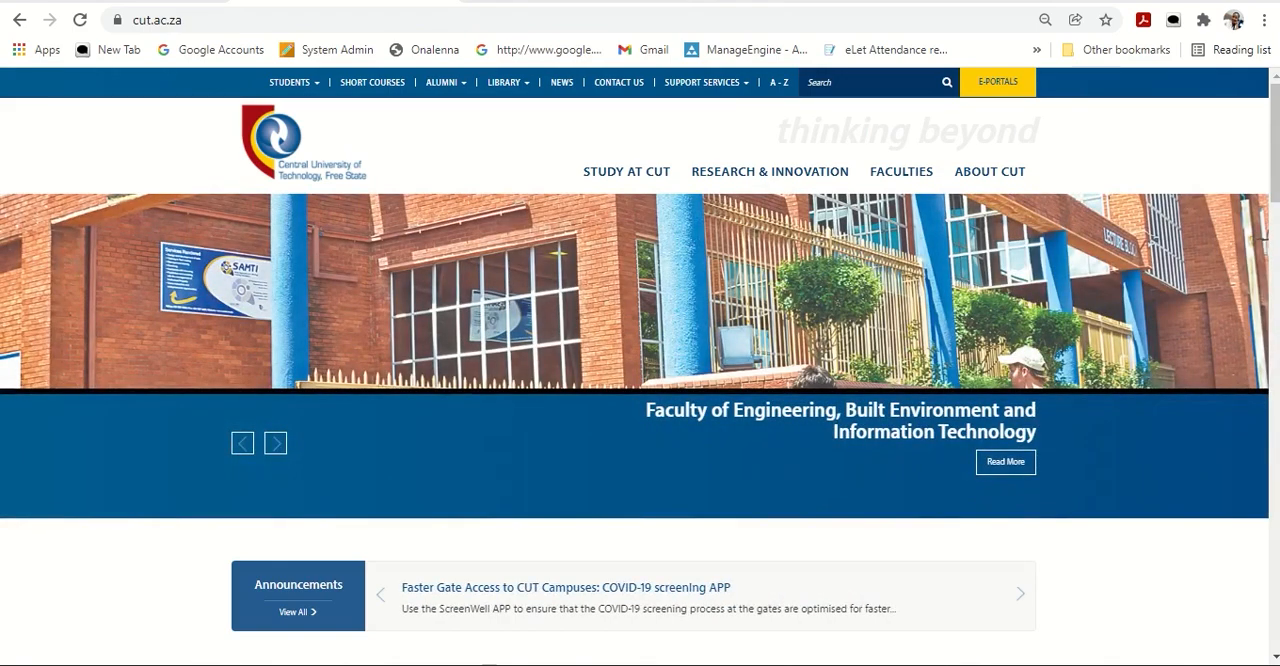
Step: Choose ETHUTO from the CUT website's STUDENTS menu
left_click(291, 82)
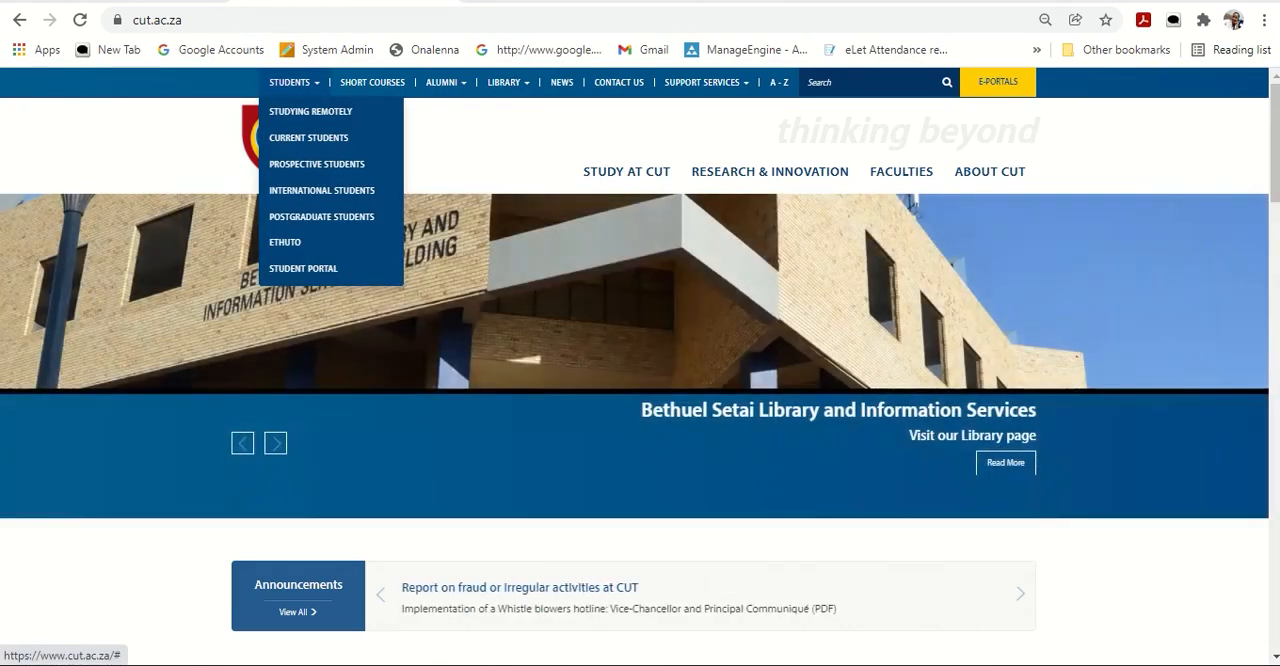
mouse_move(285, 242)
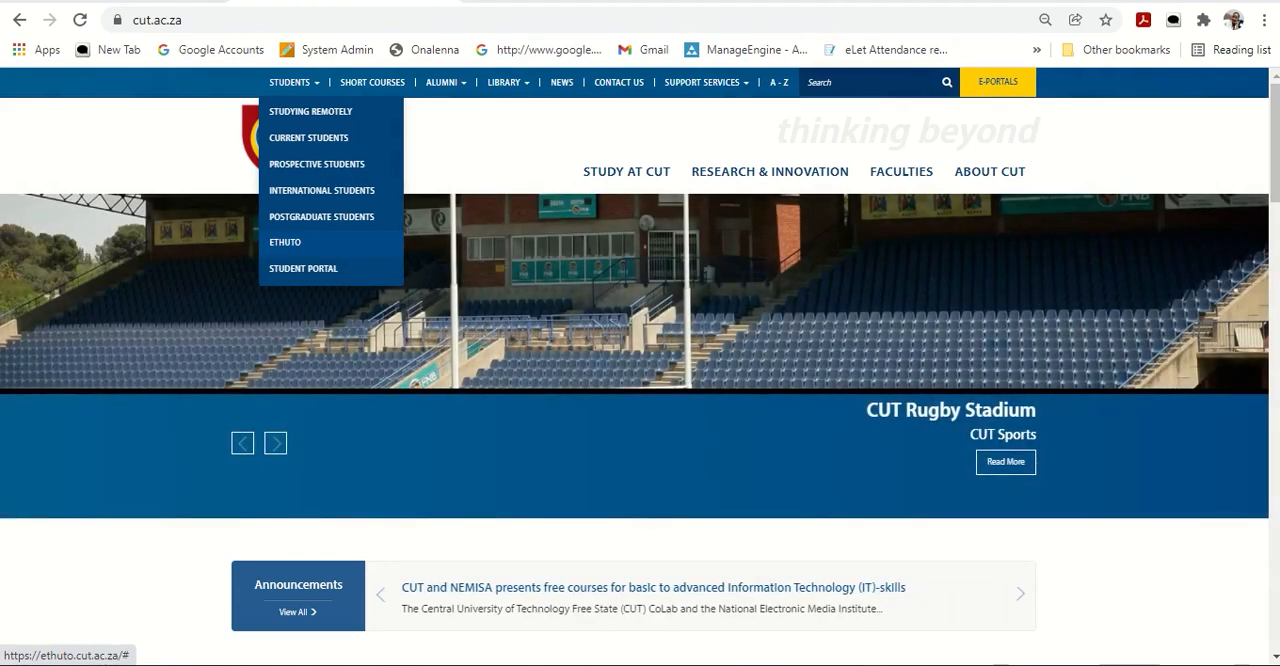
left_click(285, 242)
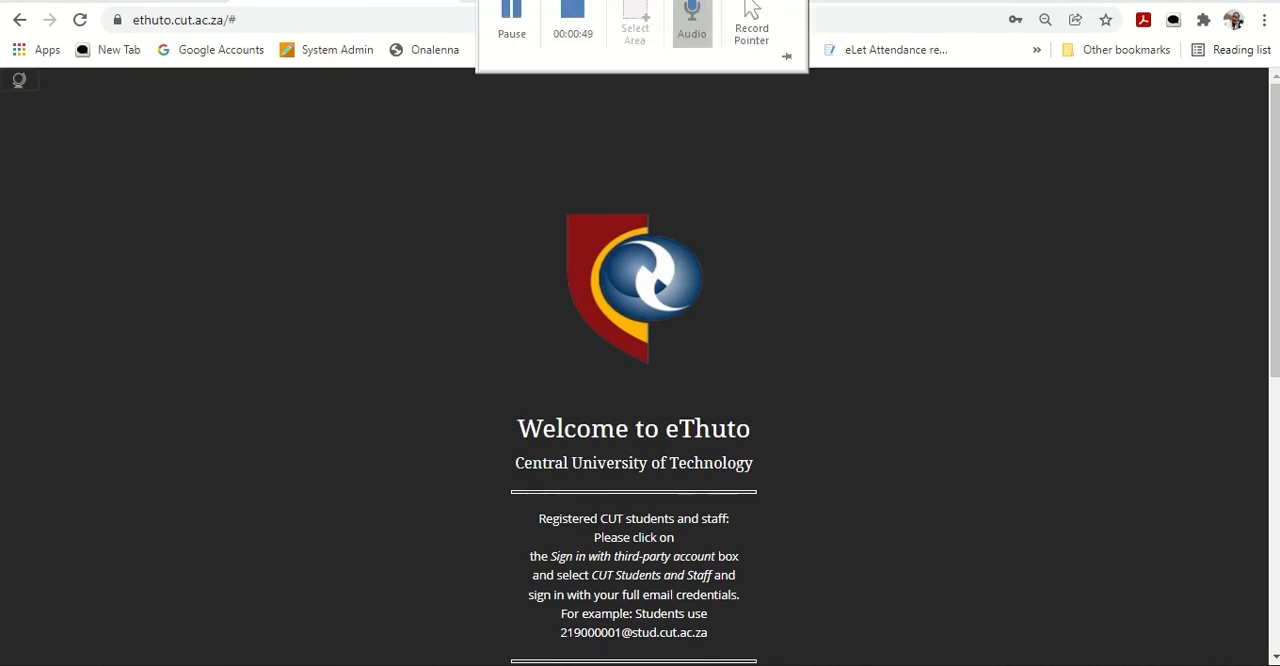
Step: Sign in to eThuto with the CUT Students and Staff third-party account
scroll("down", 3)
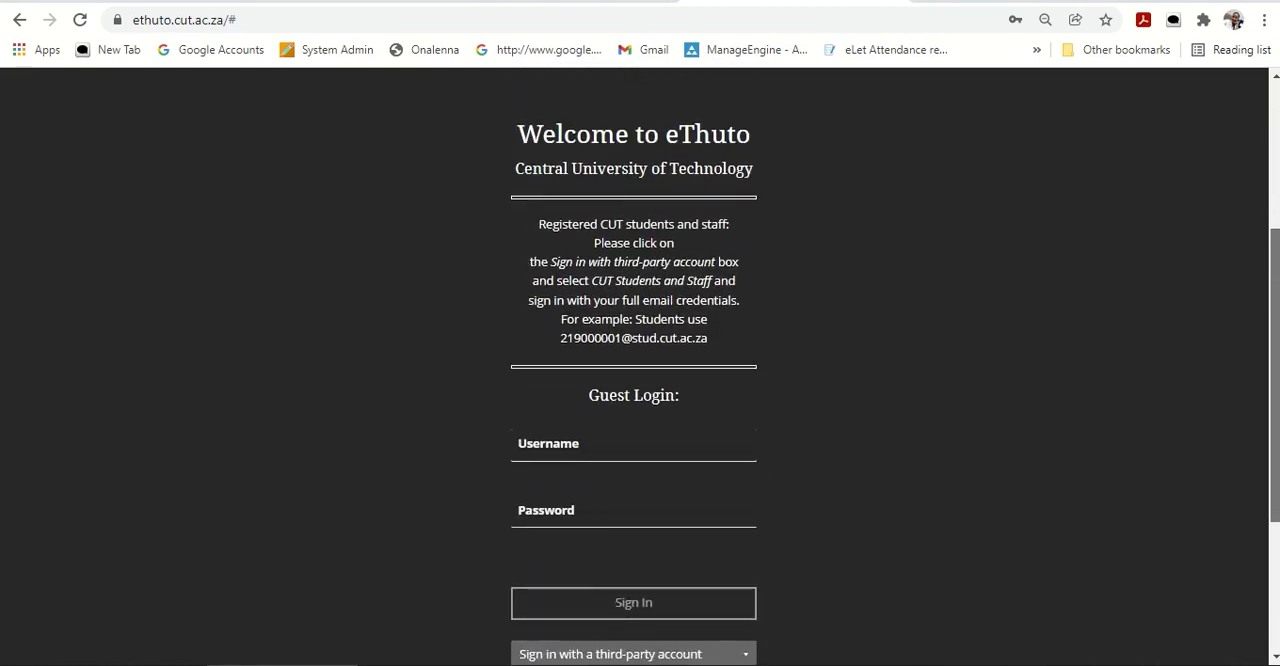
scroll("down", 3)
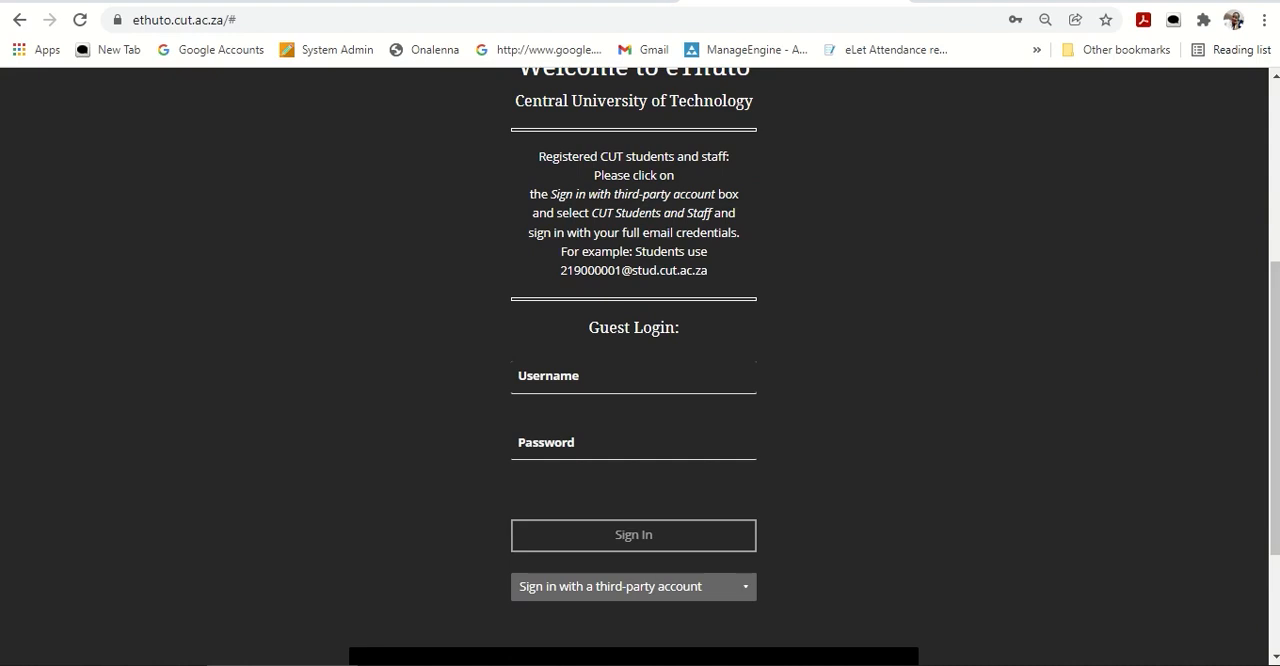
left_click(633, 586)
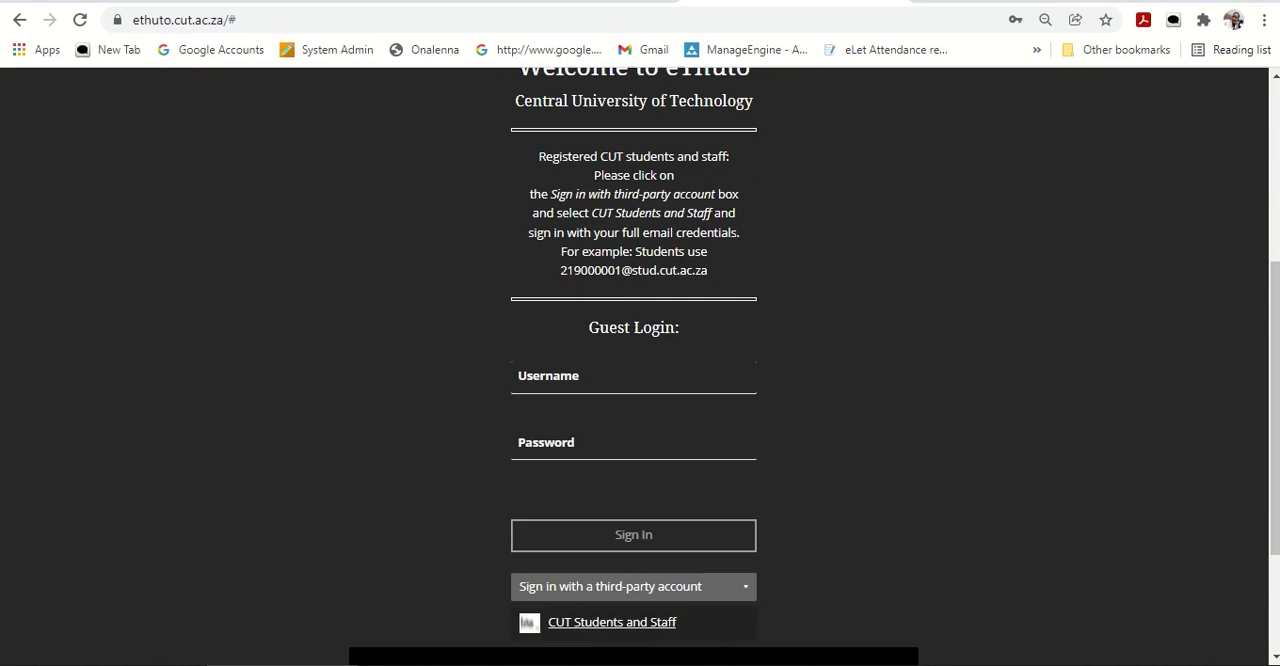
left_click(611, 621)
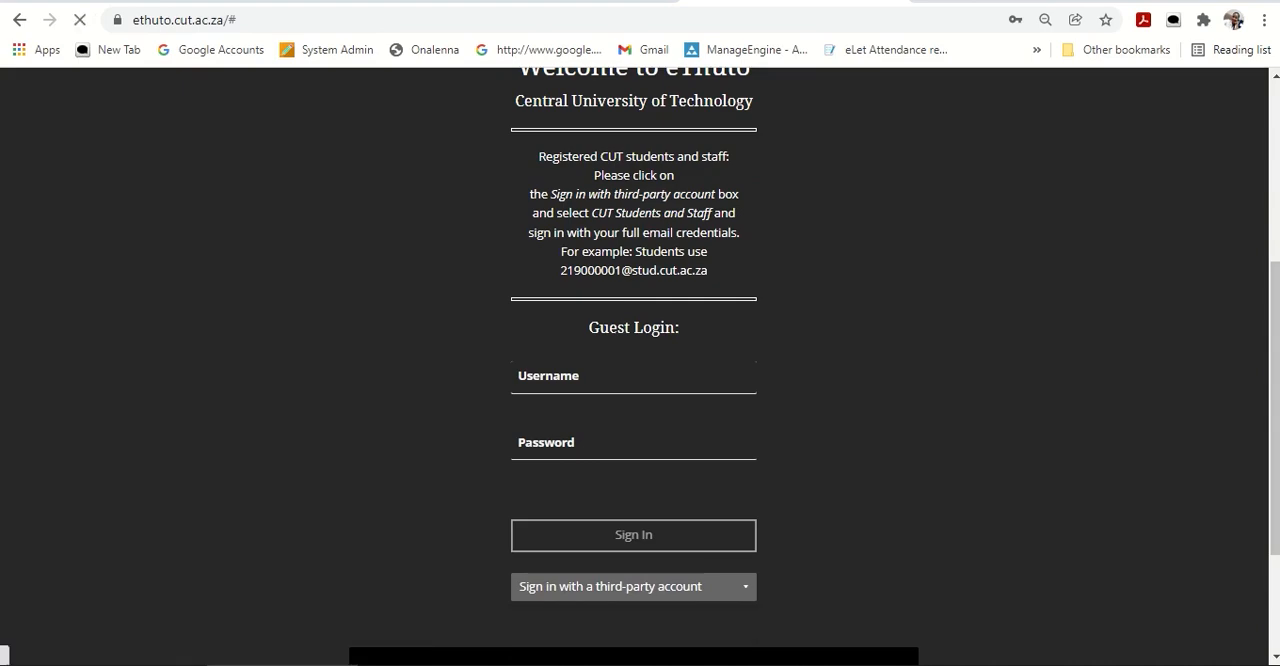
left_click(633, 586)
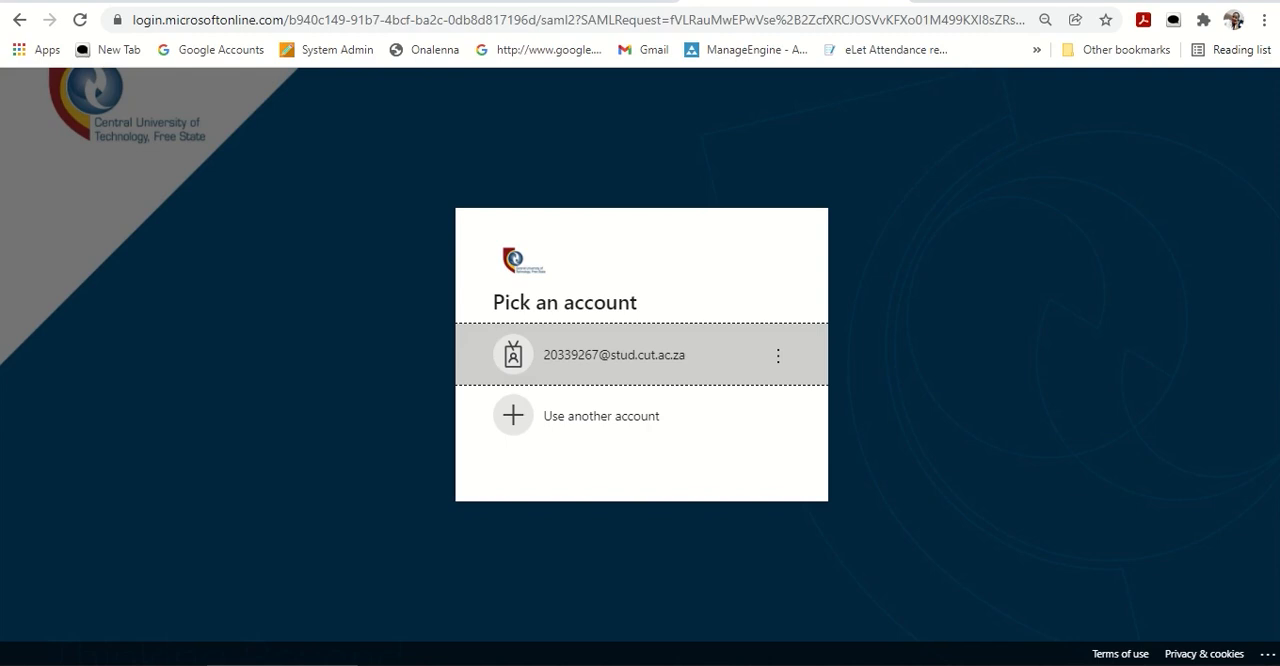
Step: Pick the listed student account, enter its password, and submit the Microsoft sign-in
left_click(640, 355)
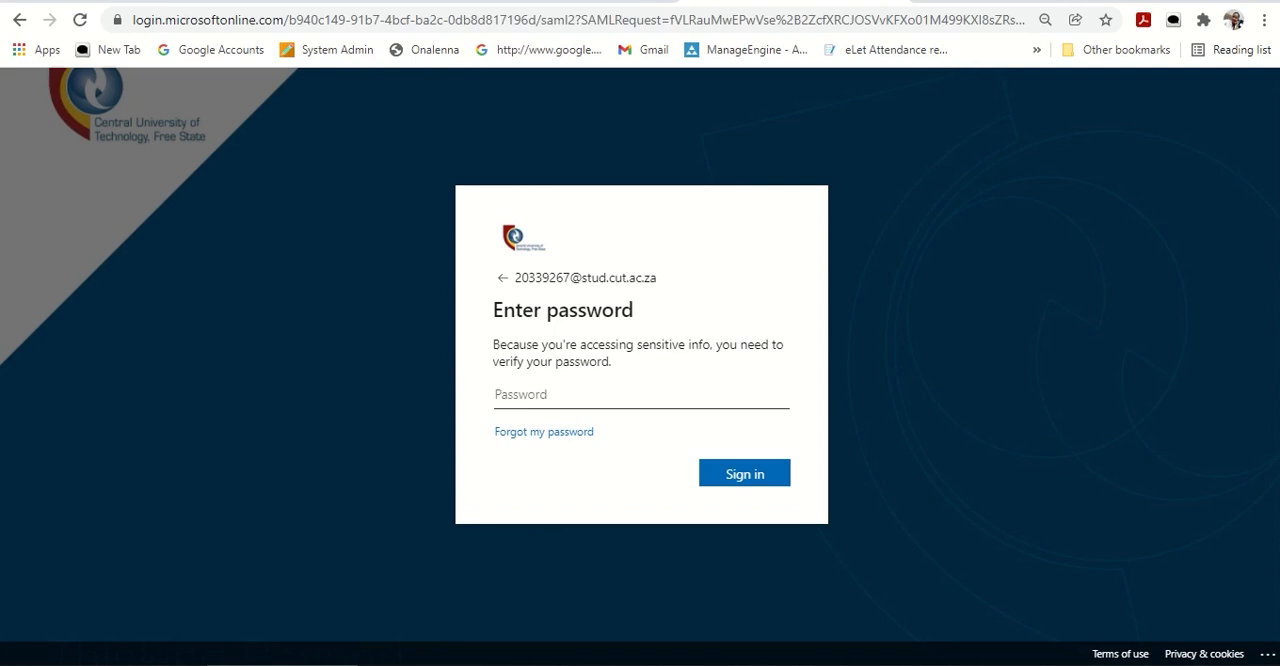
type("••")
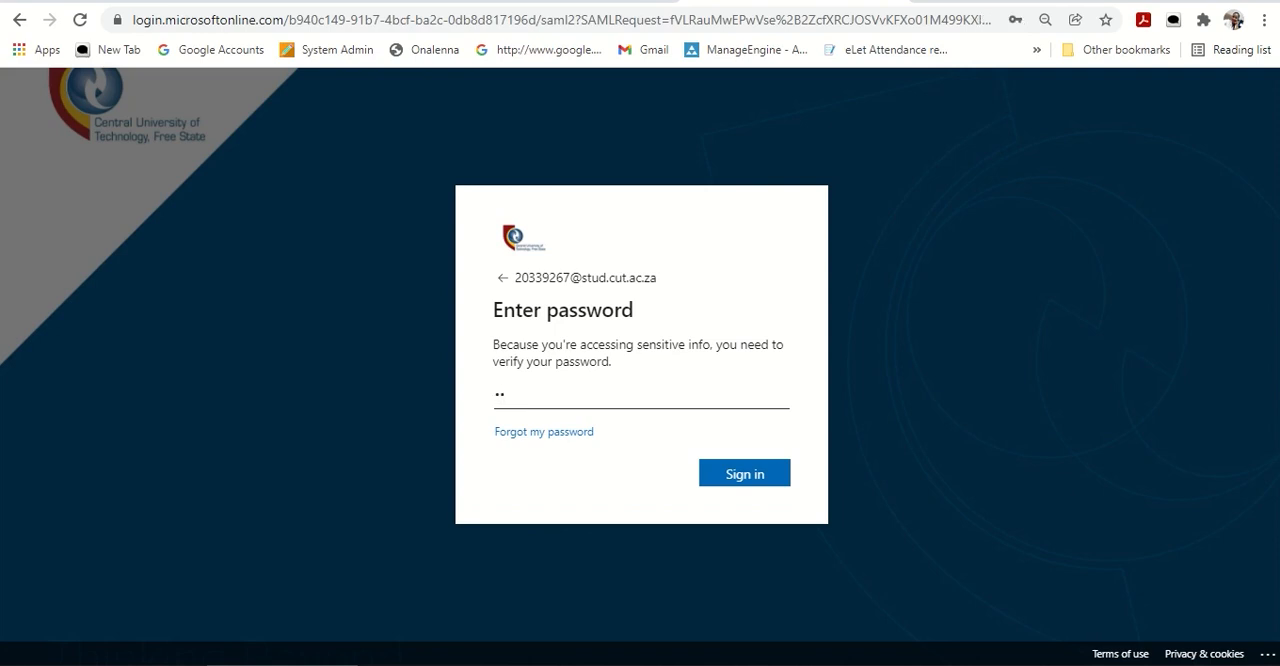
type("*")
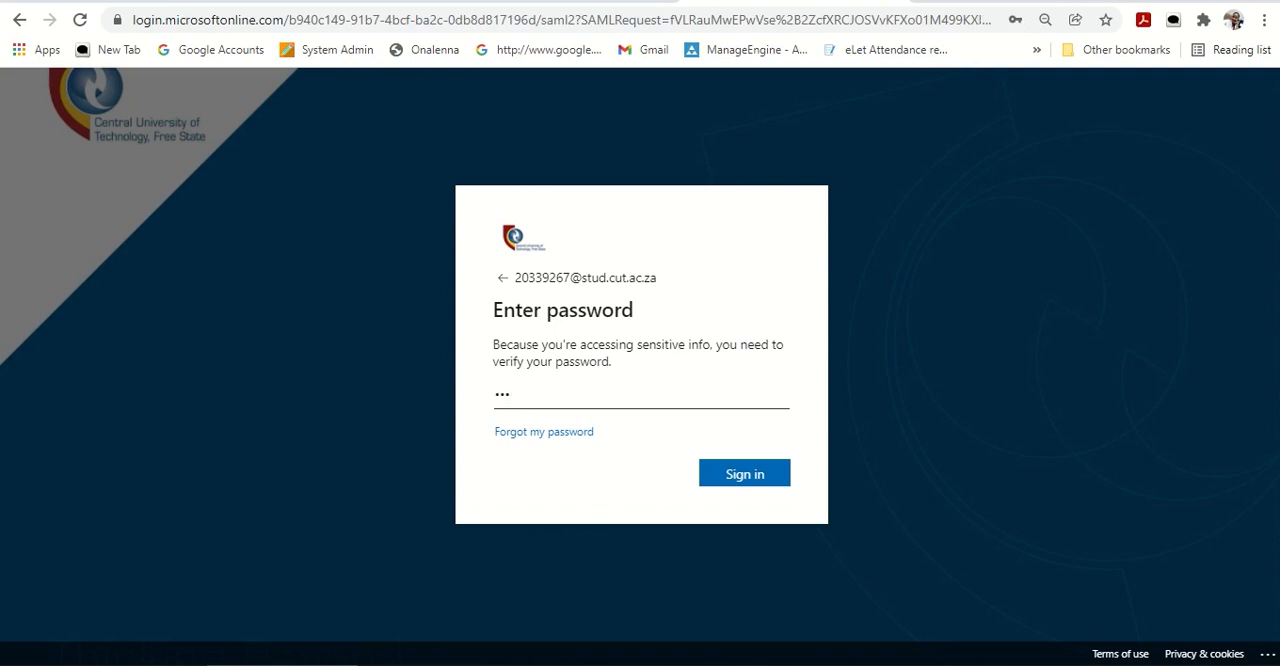
type("•")
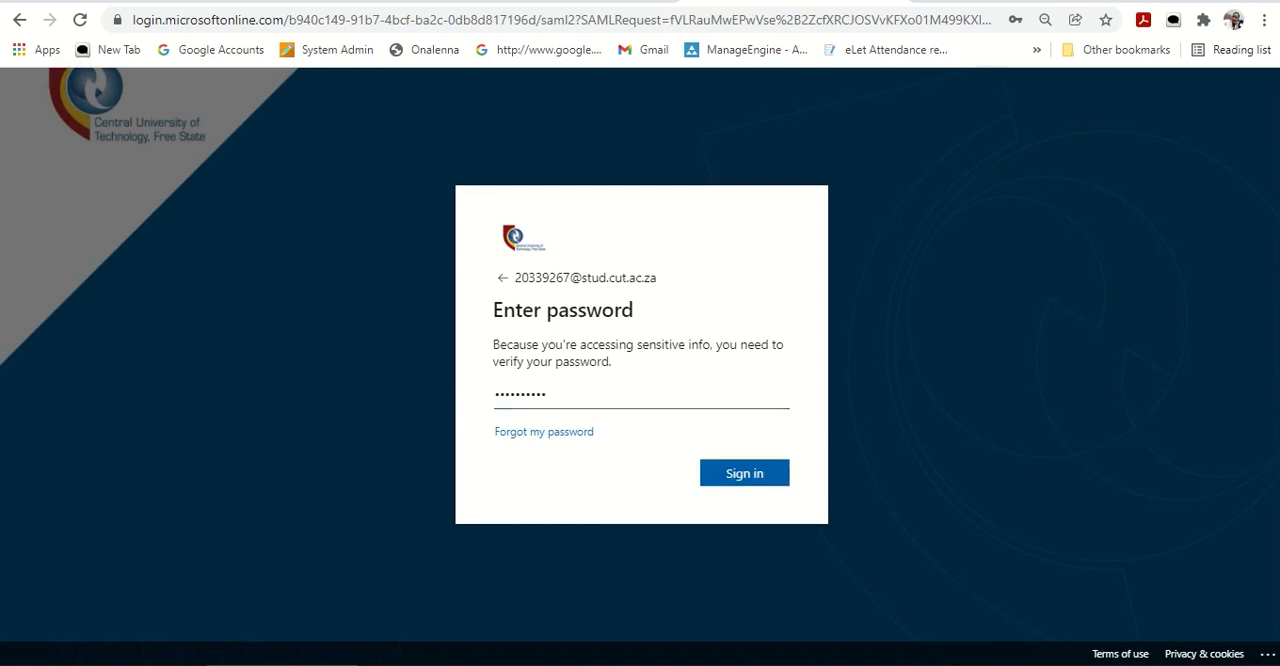
left_click(744, 472)
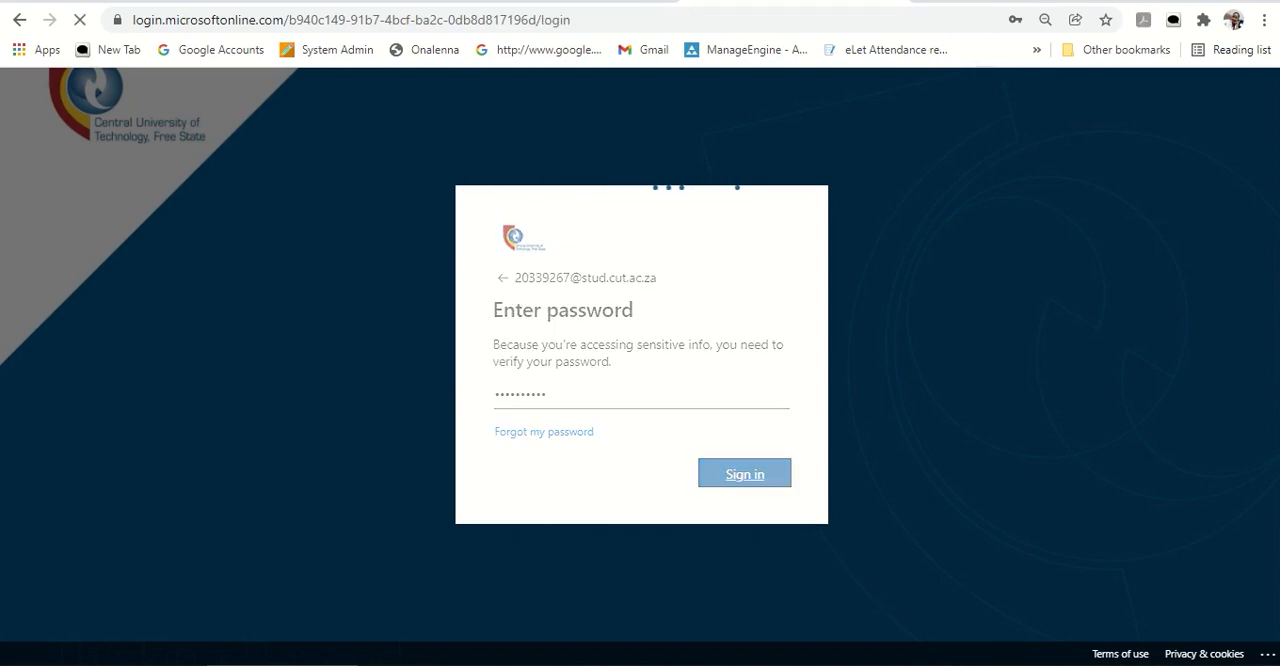
left_click(744, 473)
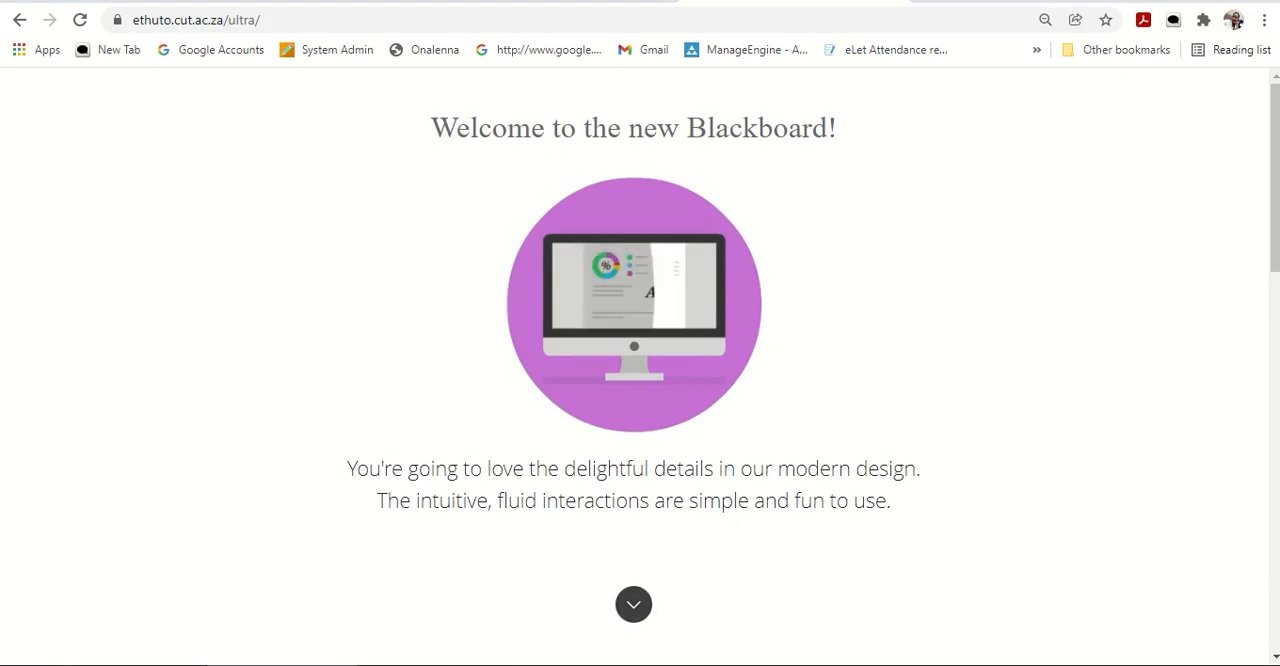
Step: Continue past the 'Welcome to the new Blackboard' screen and open the student profile
left_click(633, 604)
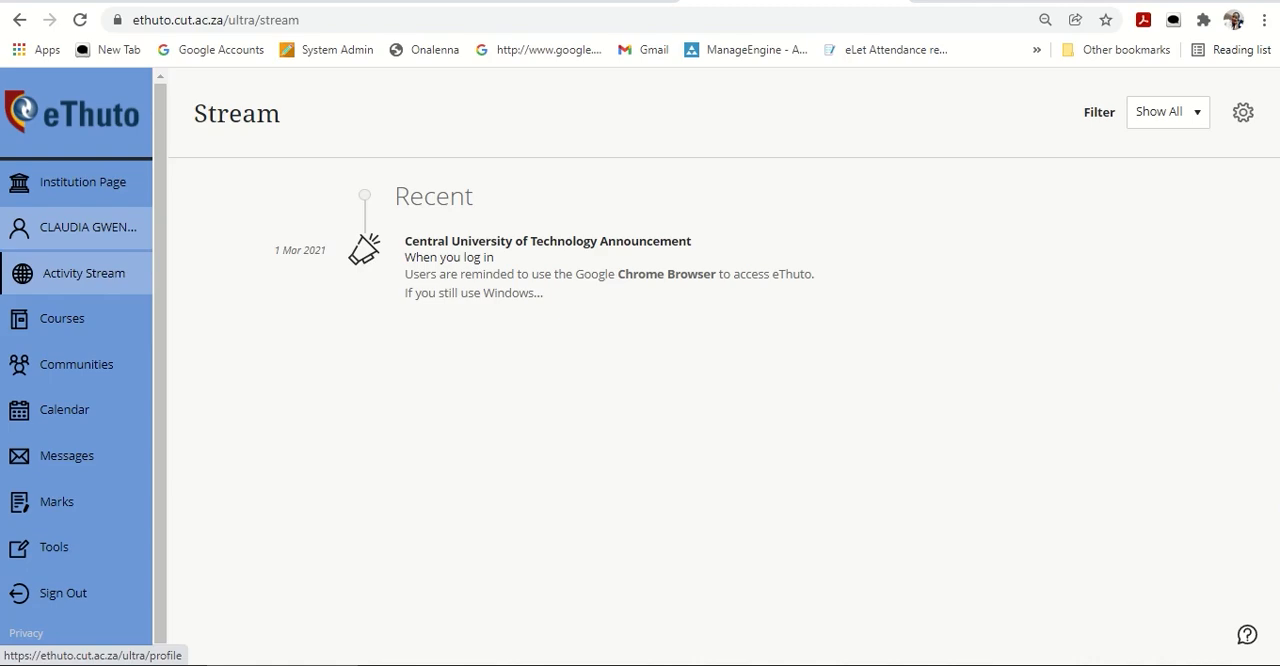
left_click(87, 227)
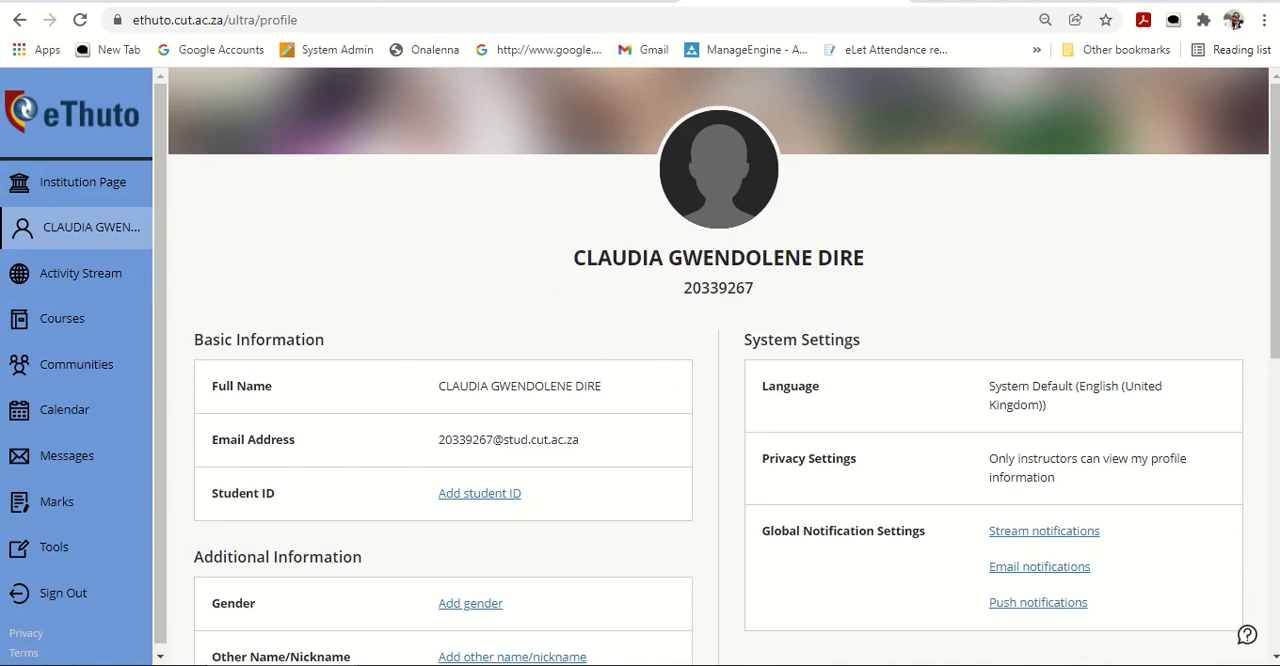
scroll("down", 3)
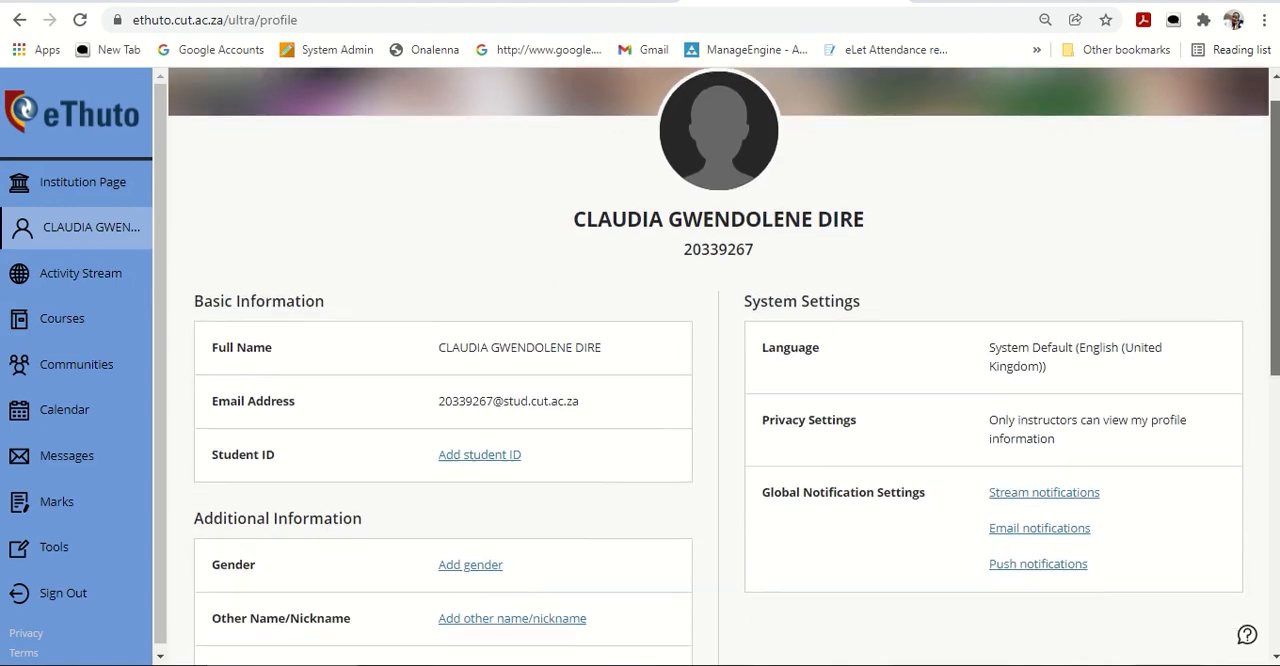
scroll("down", 3)
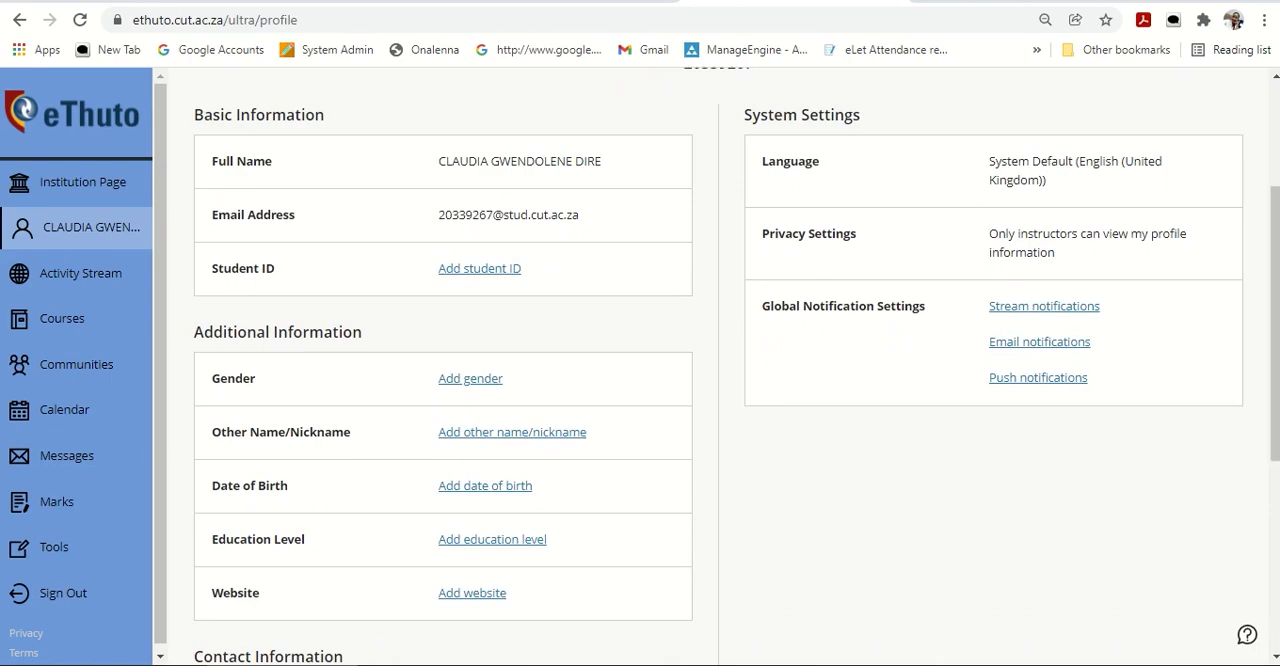
mouse_move(470, 378)
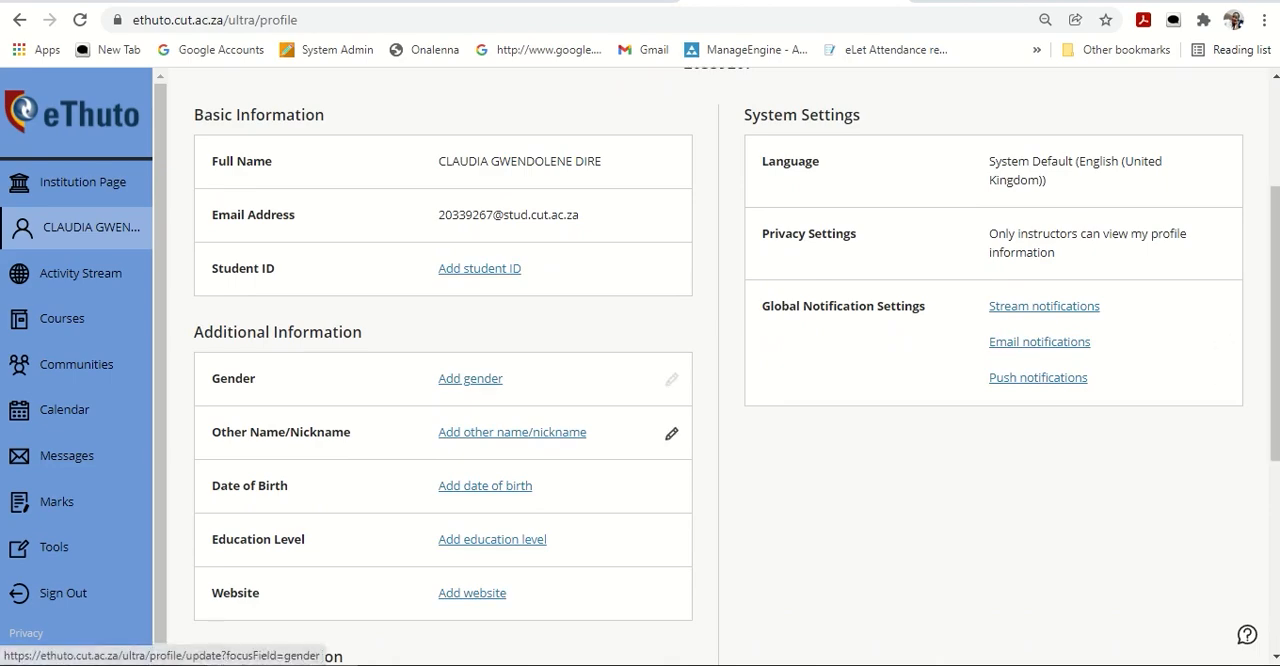
scroll("down", 3)
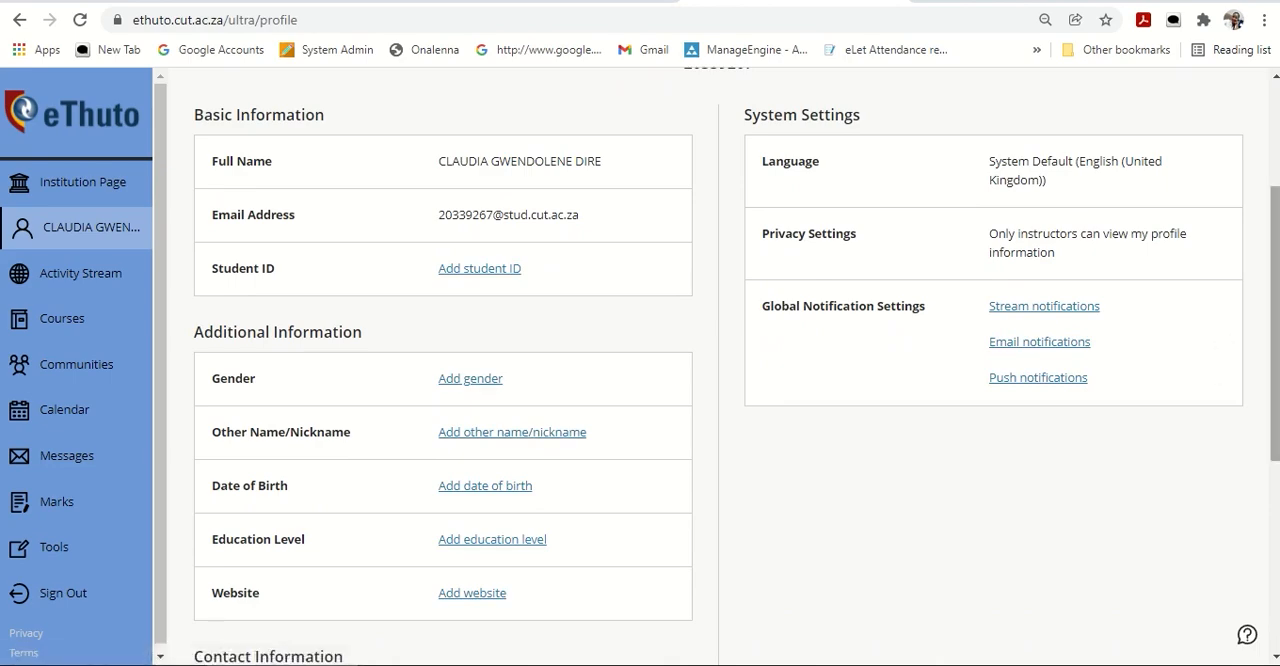
scroll("down", 3)
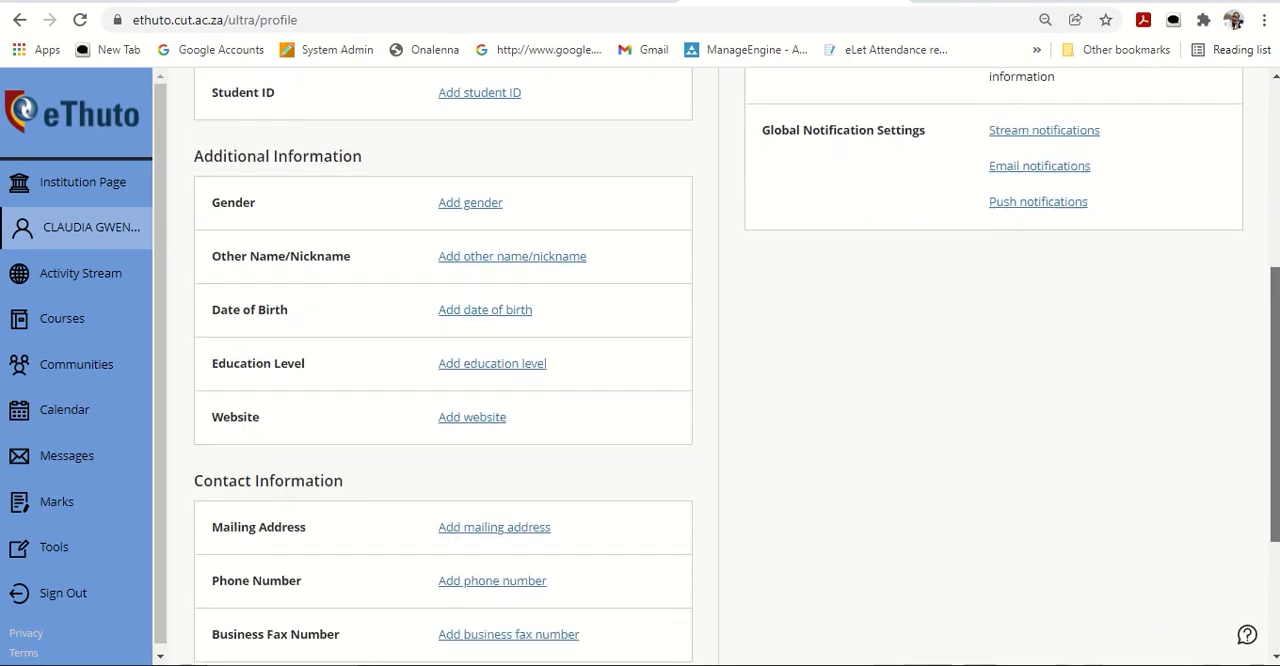
scroll("down", 3)
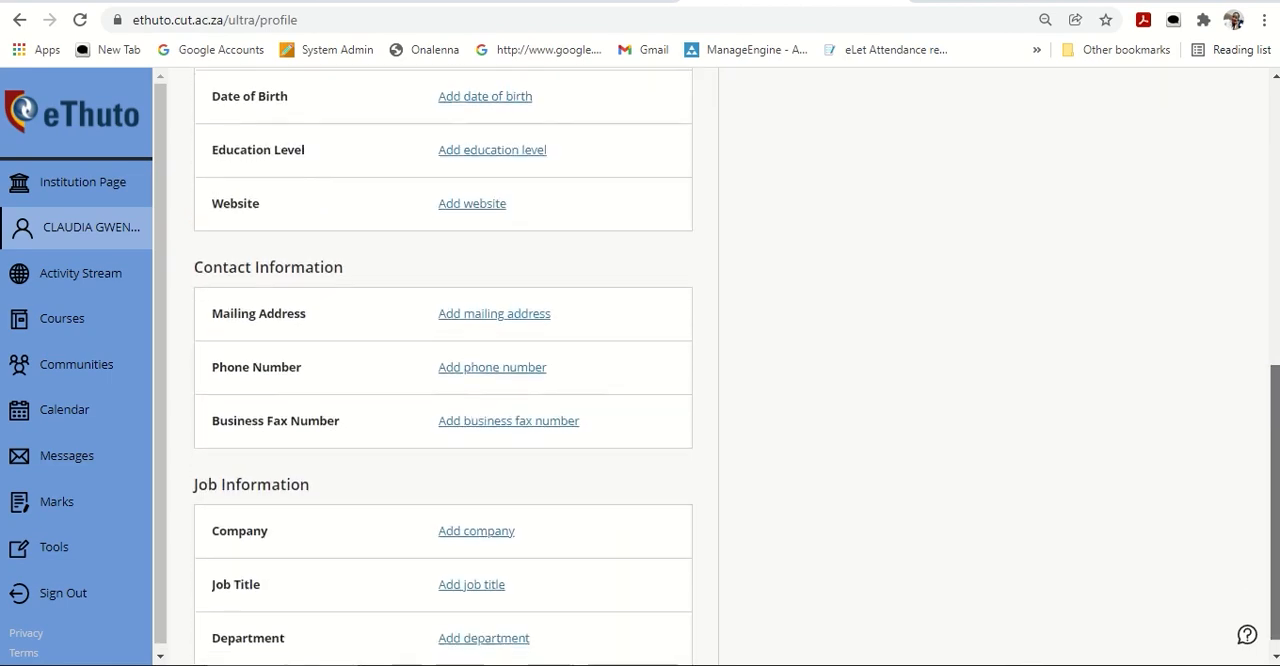
scroll("up", 3)
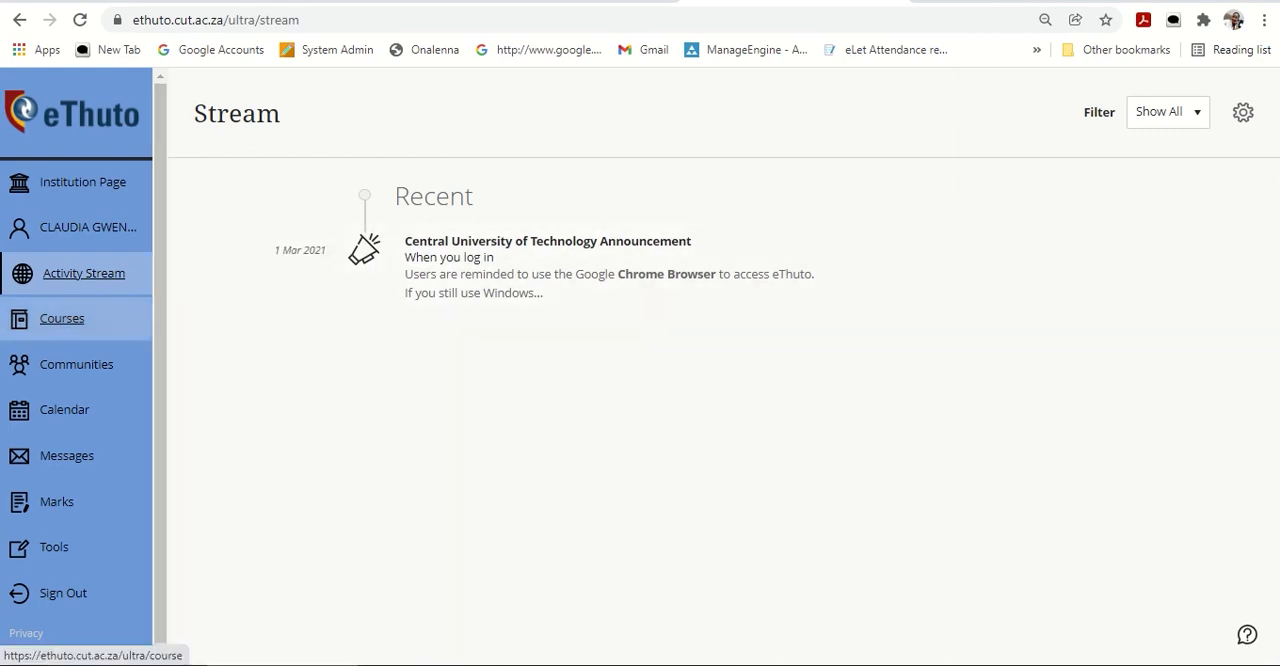
Step: Browse Courses, Messages, Marks, then Tools from the left sidebar
left_click(62, 318)
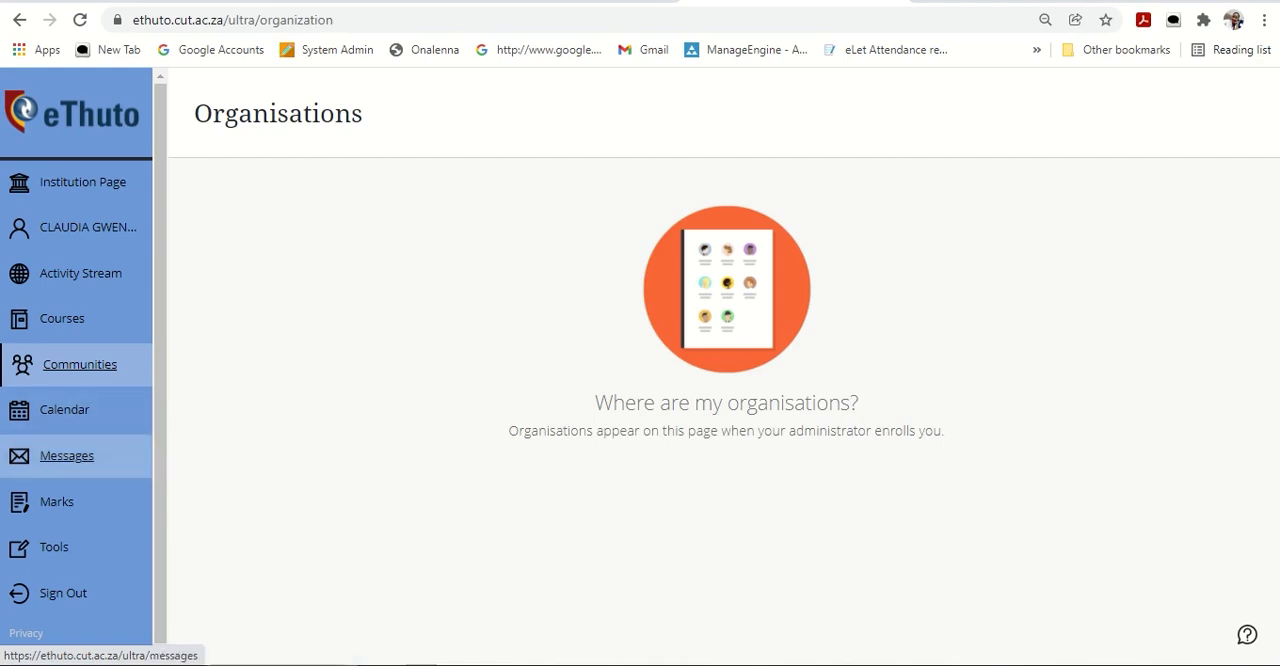
left_click(70, 455)
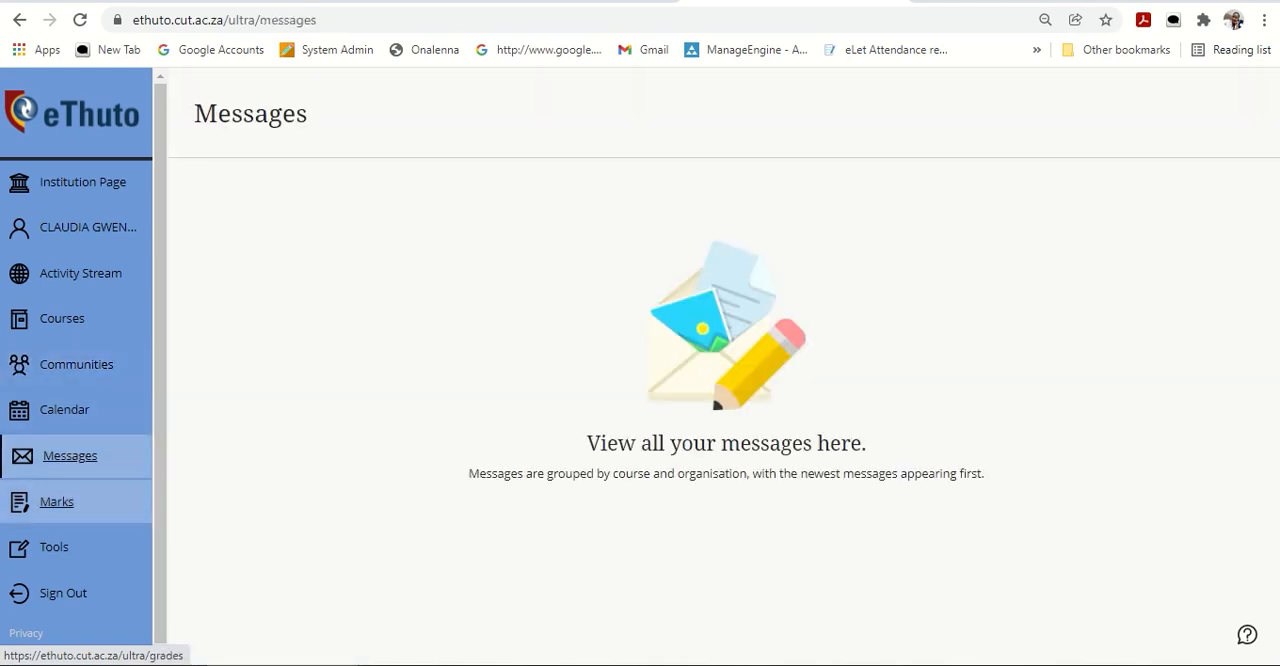
left_click(56, 501)
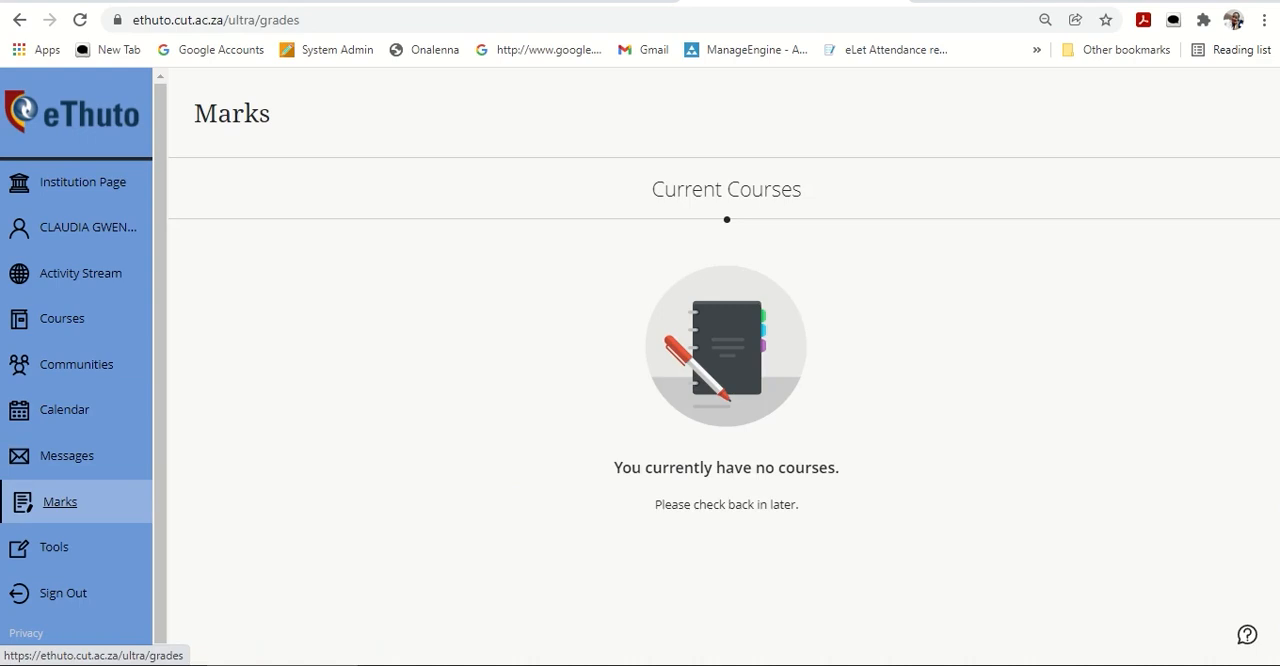
left_click(54, 547)
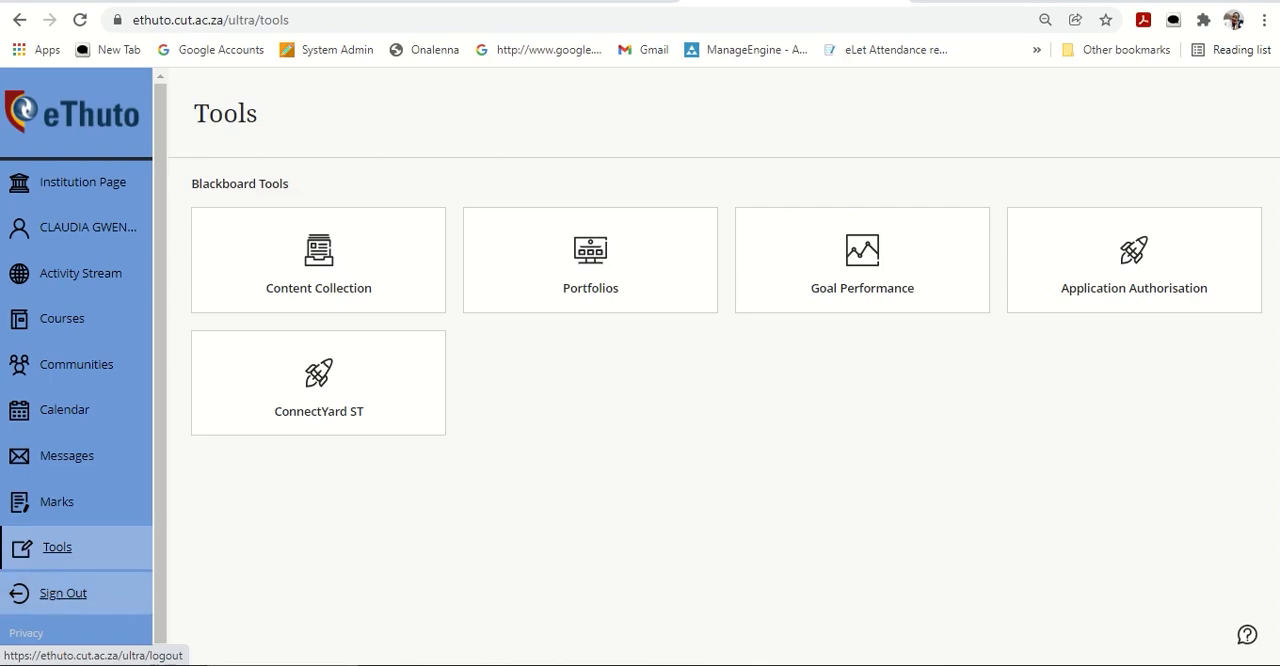
Step: Sign out, choosing 'End session and log out' and confirming End Session
left_click(62, 592)
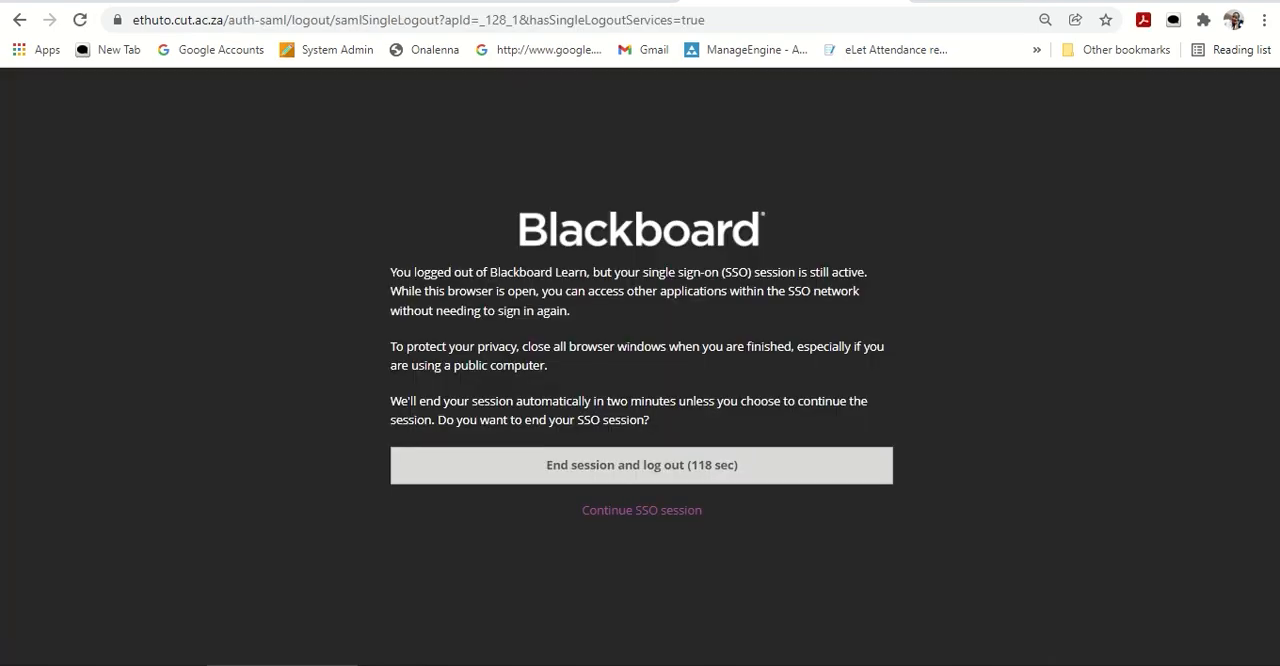
left_click(641, 464)
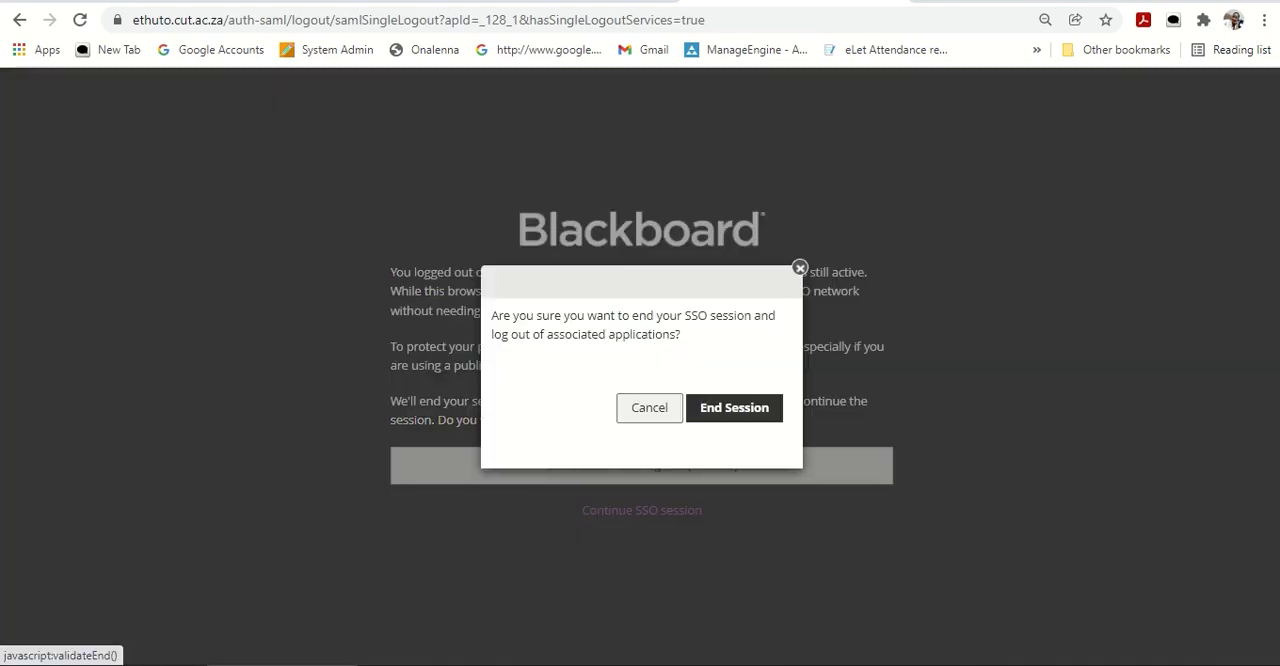
left_click(733, 407)
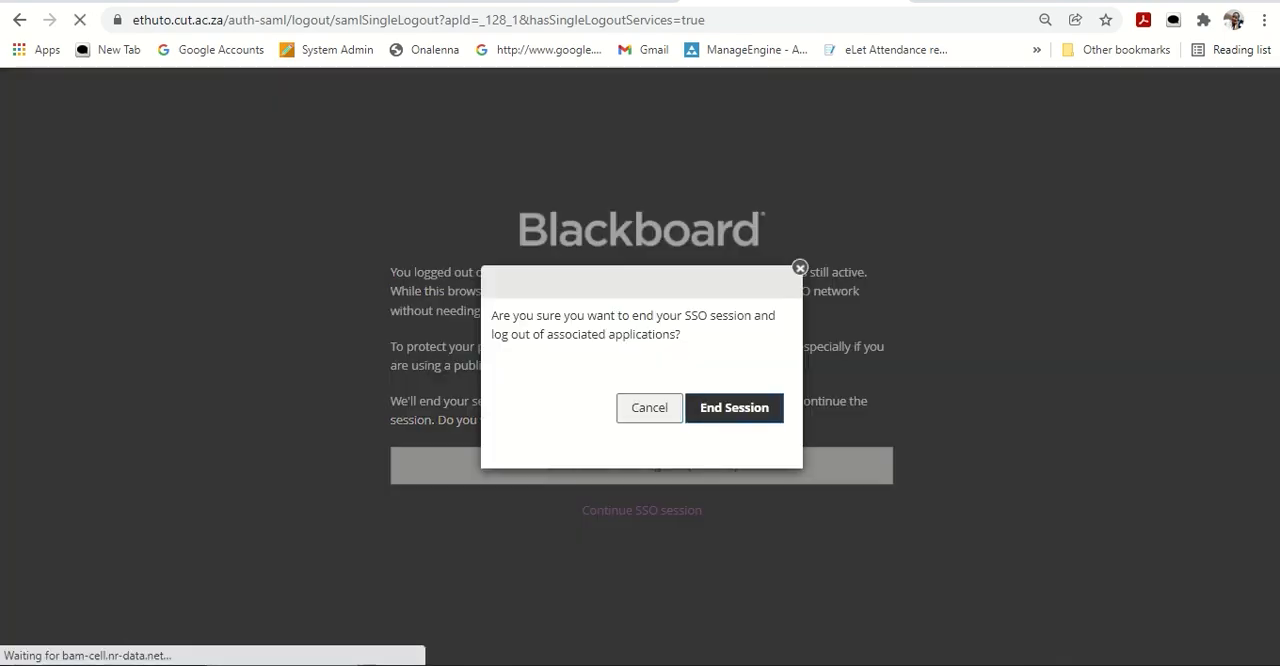
left_click(734, 407)
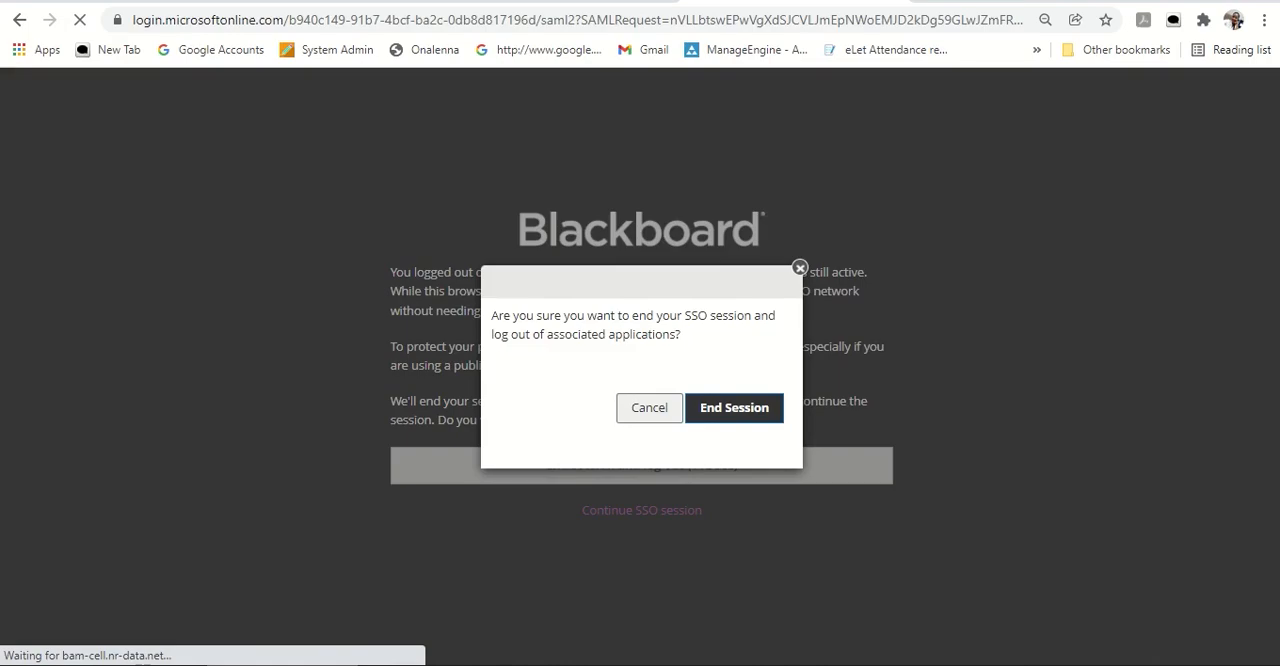